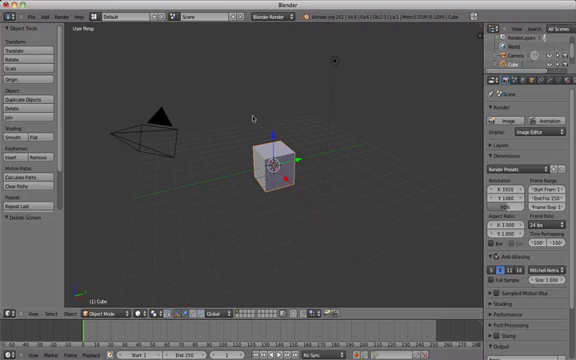
mouse_move(253, 116)
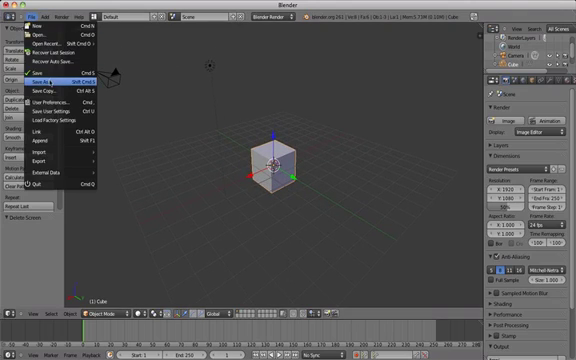
Start Save As on the cube scene to reach the file browser.
left_click(42, 76)
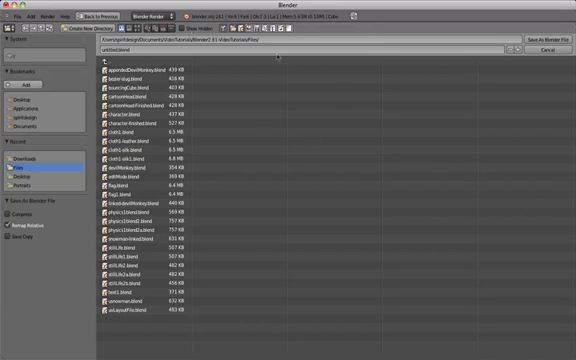
mouse_move(22, 117)
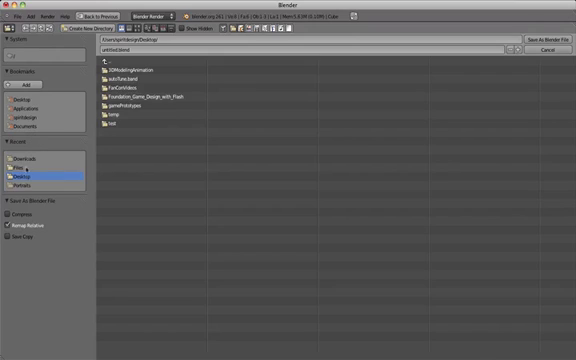
mouse_move(17, 237)
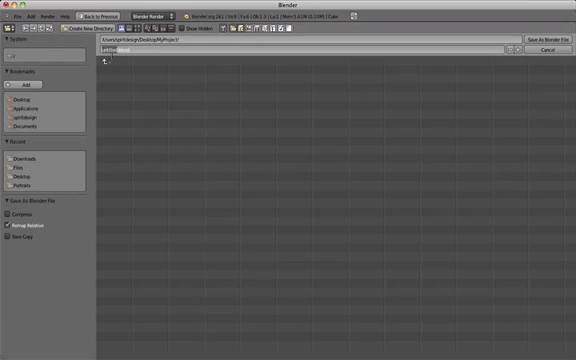
Name the file myProject001.blend and save it into the MyProject folder.
type("myProject.blend")
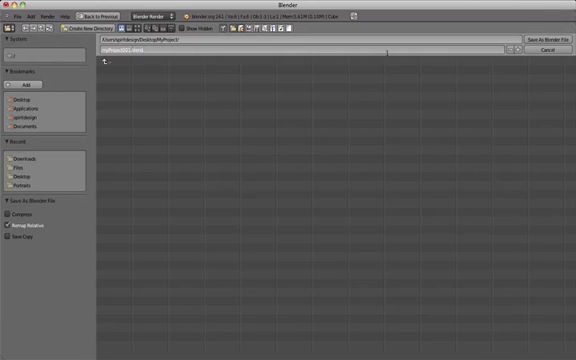
left_click(541, 38)
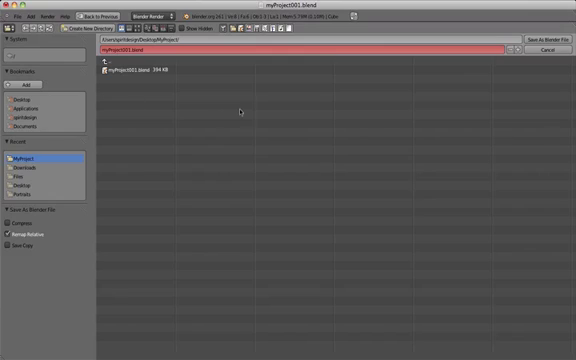
mouse_move(516, 48)
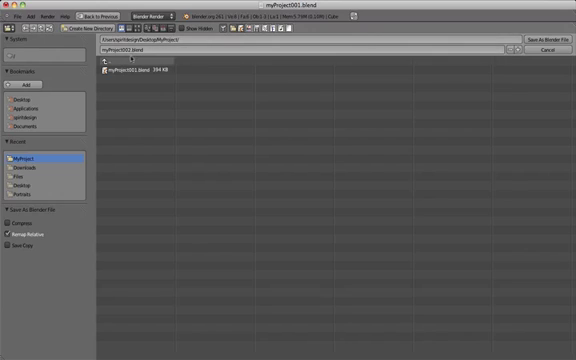
Enter myProject002.blend as the second file name in the MyProject folder.
type("myProject002.blend")
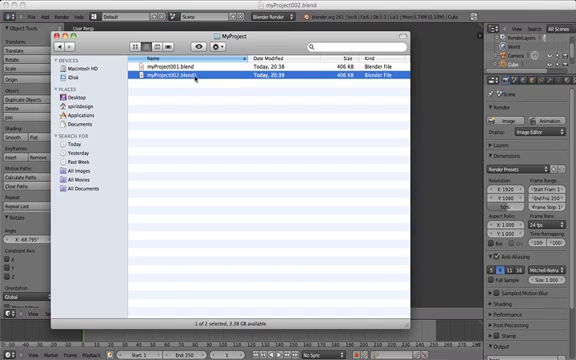
Open myProject002.blend in Blender from Finder's MyProject folder.
double_click(180, 74)
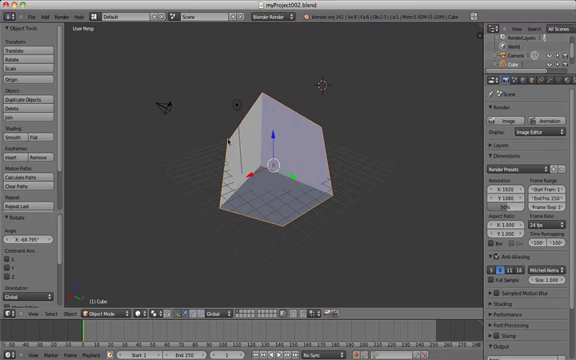
mouse_move(417, 174)
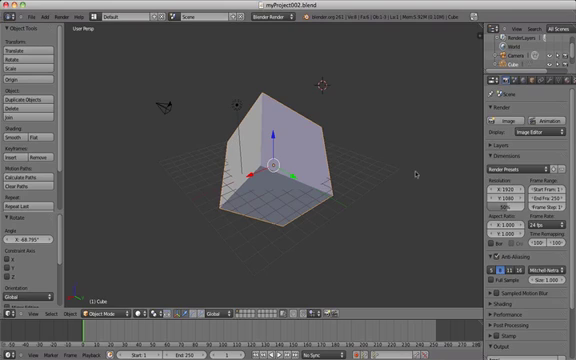
mouse_move(417, 170)
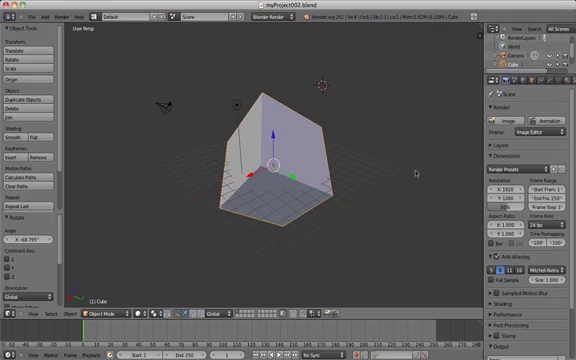